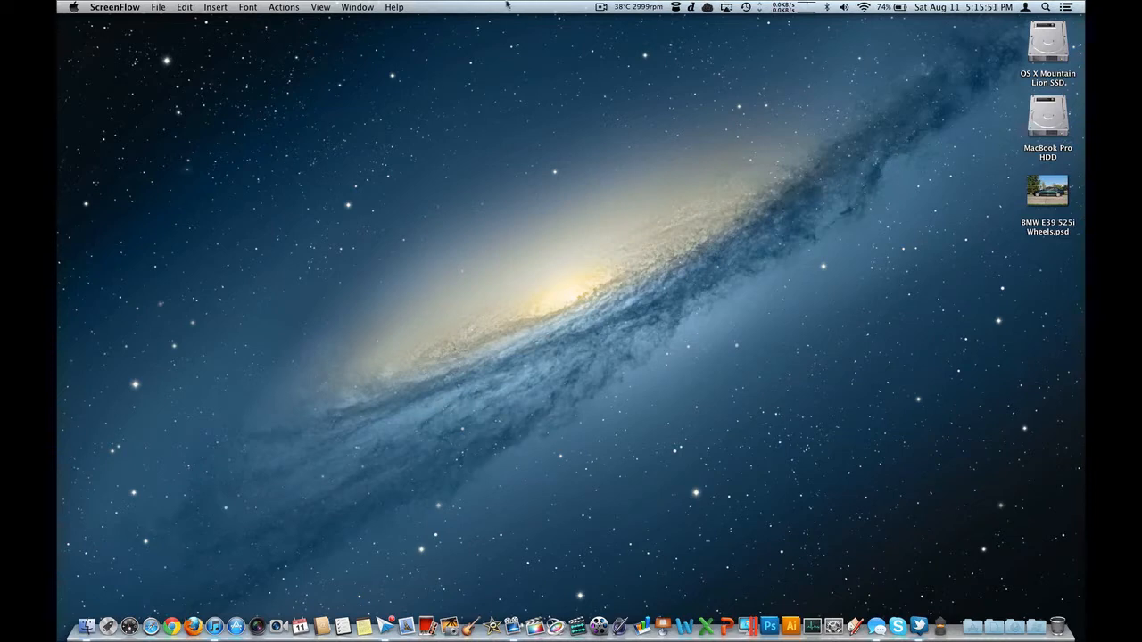
Open Displays preferences from the AirPlay menu, then view and dismiss the AirPlay Mirroring destinations
click(726, 7)
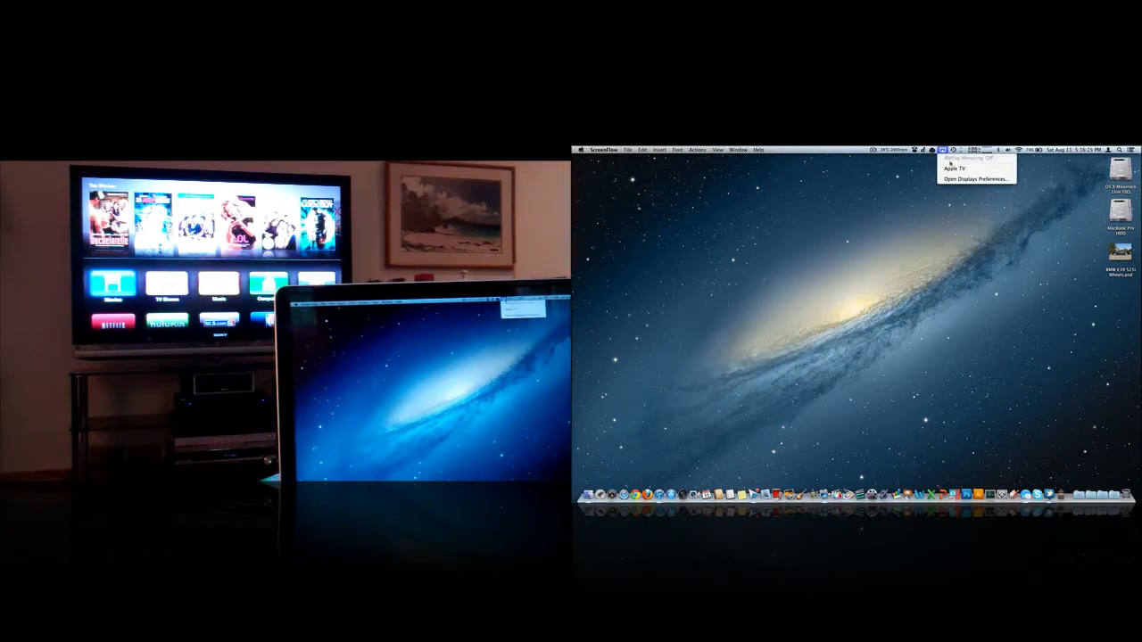
click(974, 178)
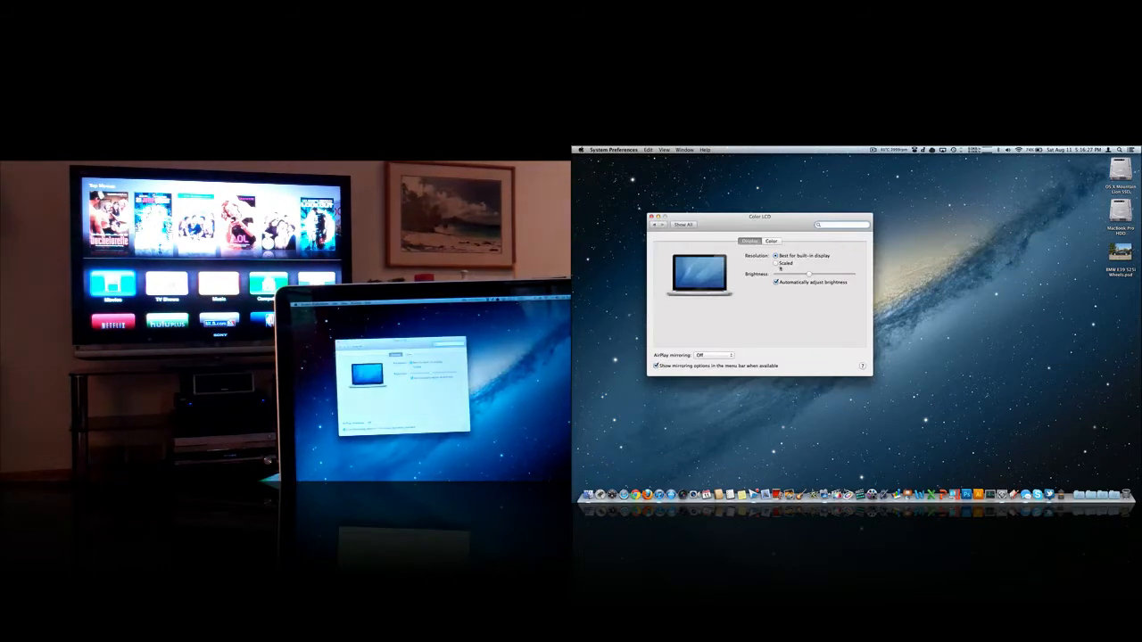
click(714, 355)
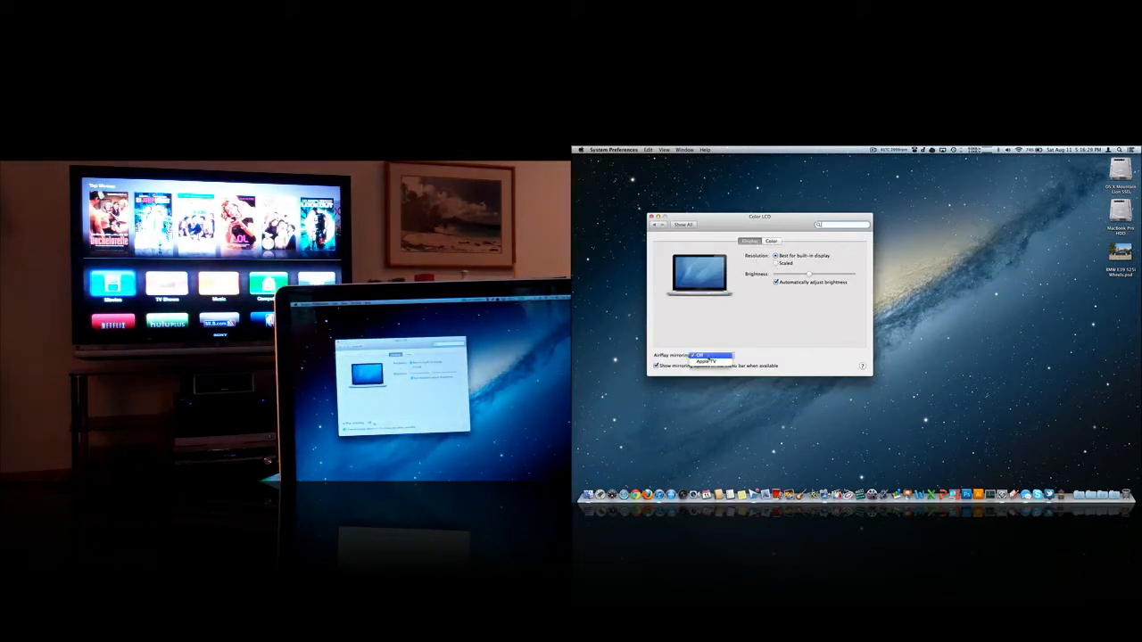
click(714, 355)
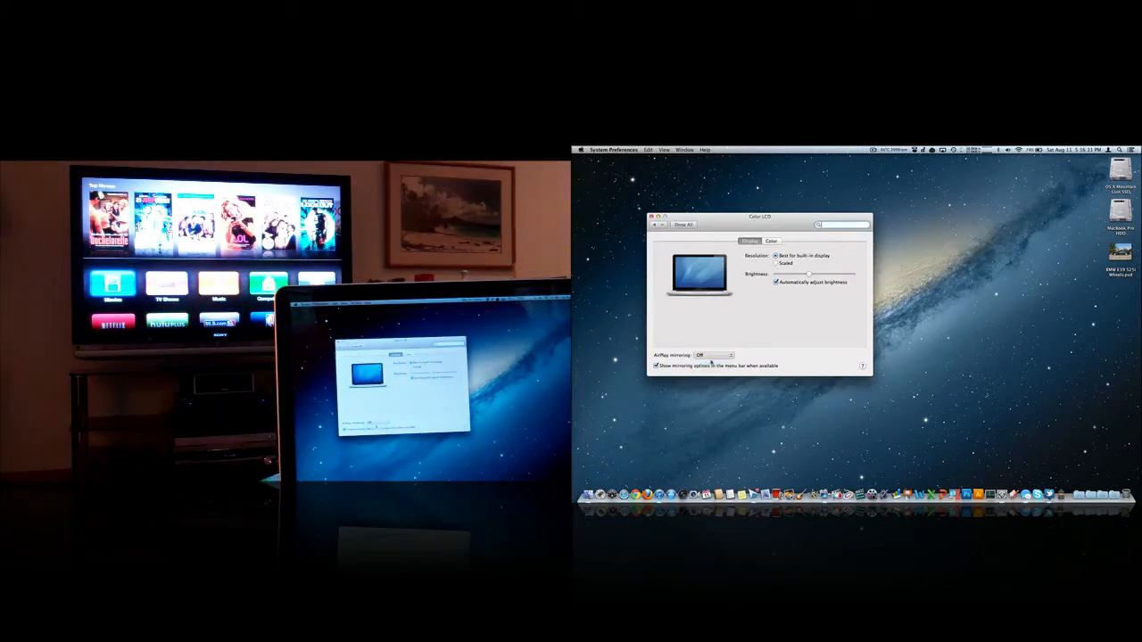
click(714, 355)
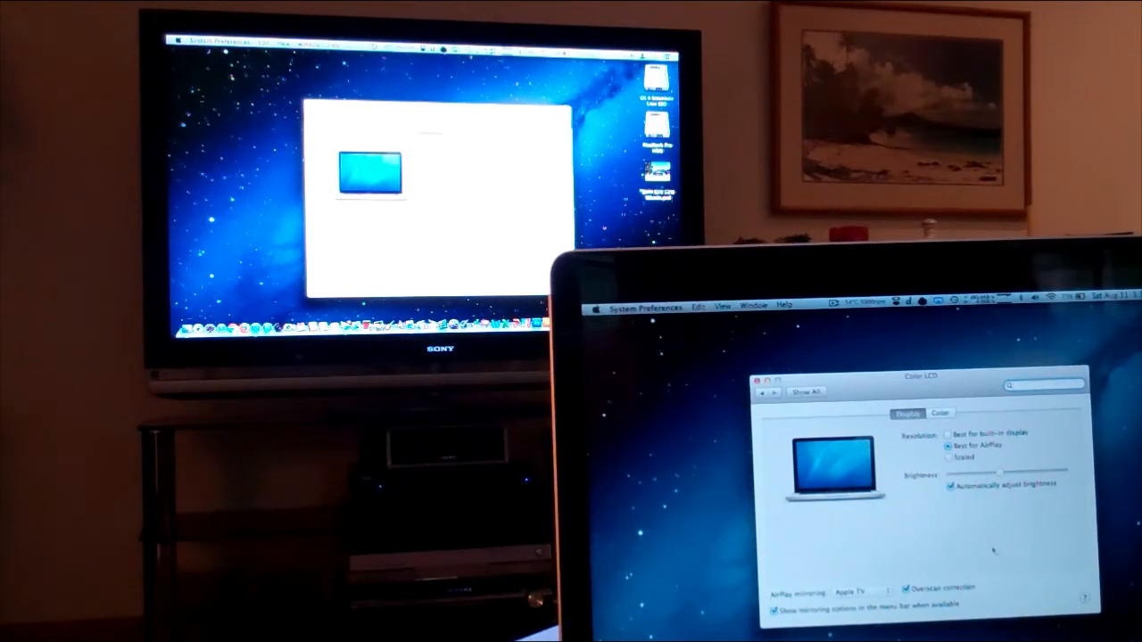
Select Scaled resolution for the display and browse the available resolution list
click(947, 458)
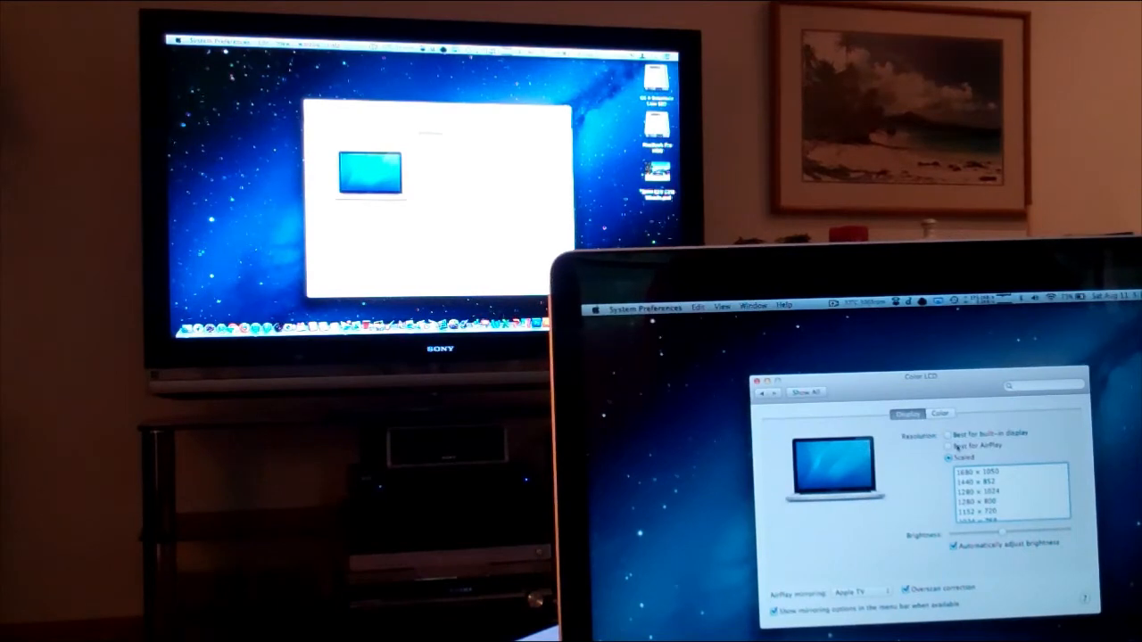
click(948, 447)
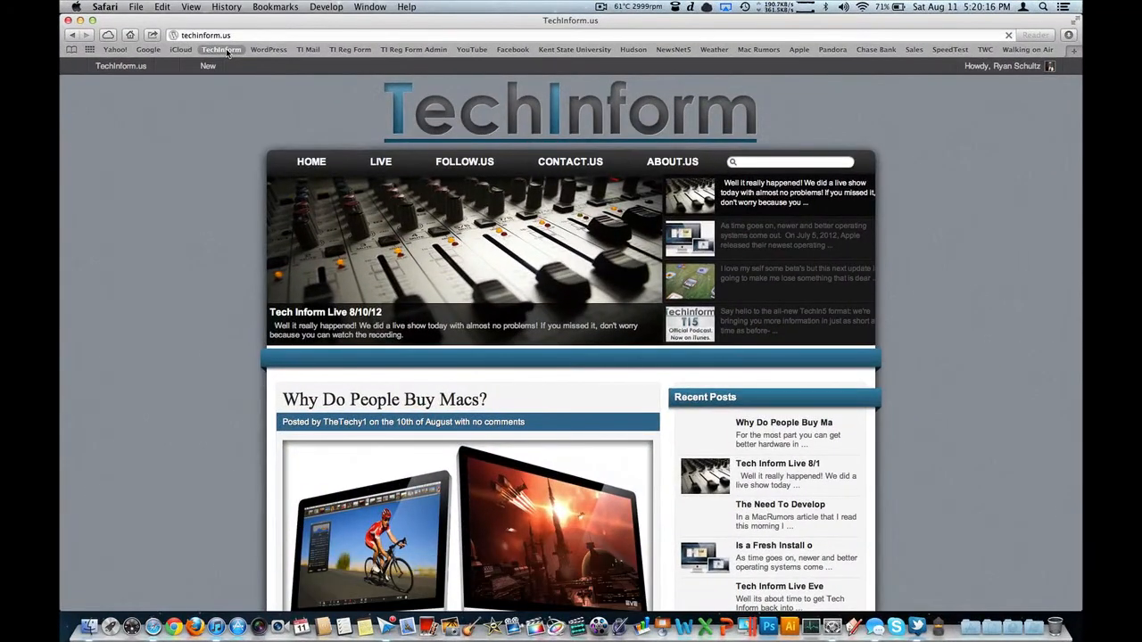
Scroll down the TechInform.us home page to the Tech Inform Live 8/10/12 post
scroll(down, 3)
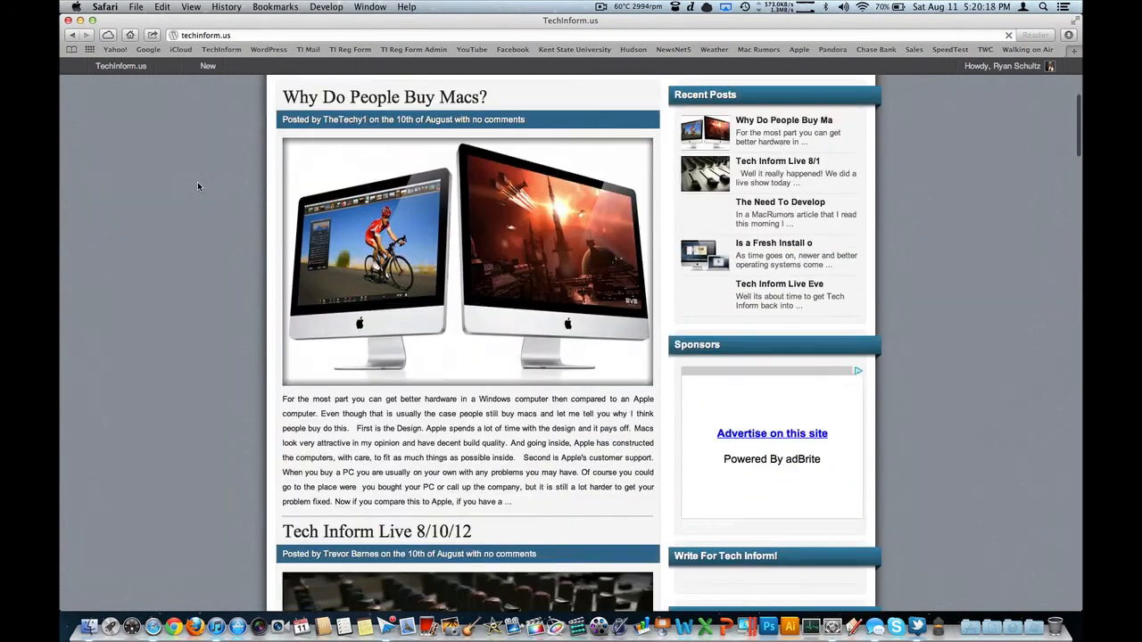
scroll(down, 3)
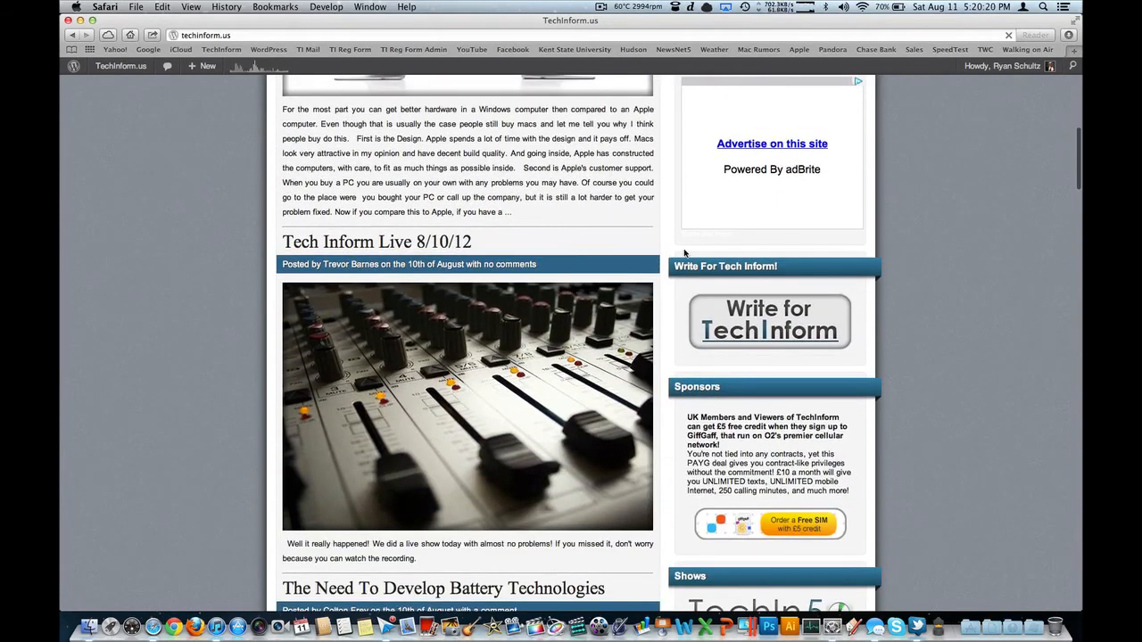